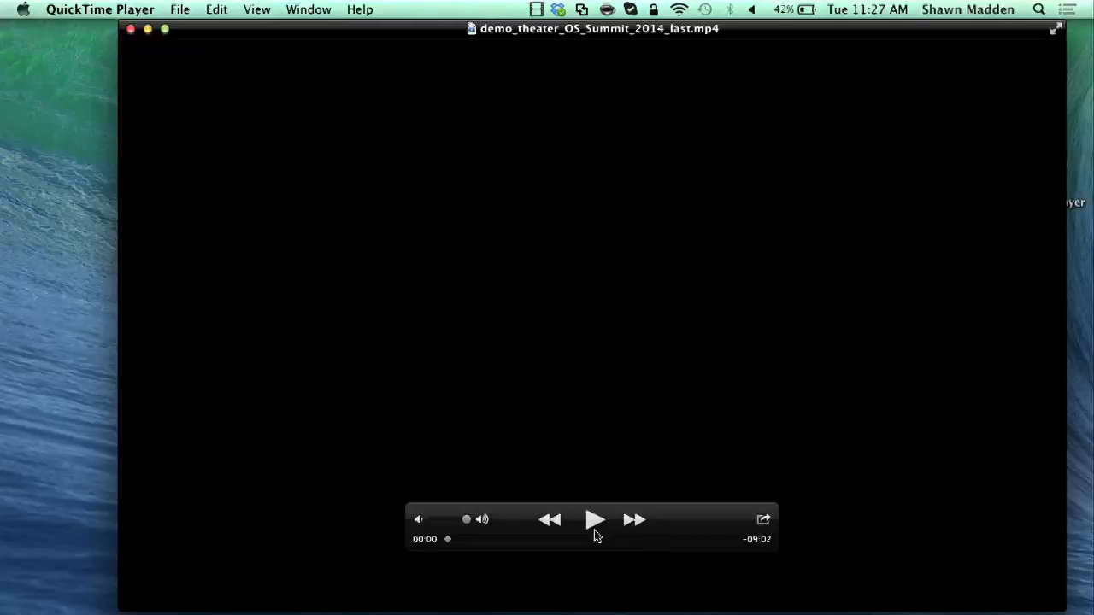
- Start playback of demo_theater_OS_Summit_2014_last.mp4 to show the 'Create Infrastructure Virtual Domain' title card
{"action": "left_click", "coordinate": [594, 520]}
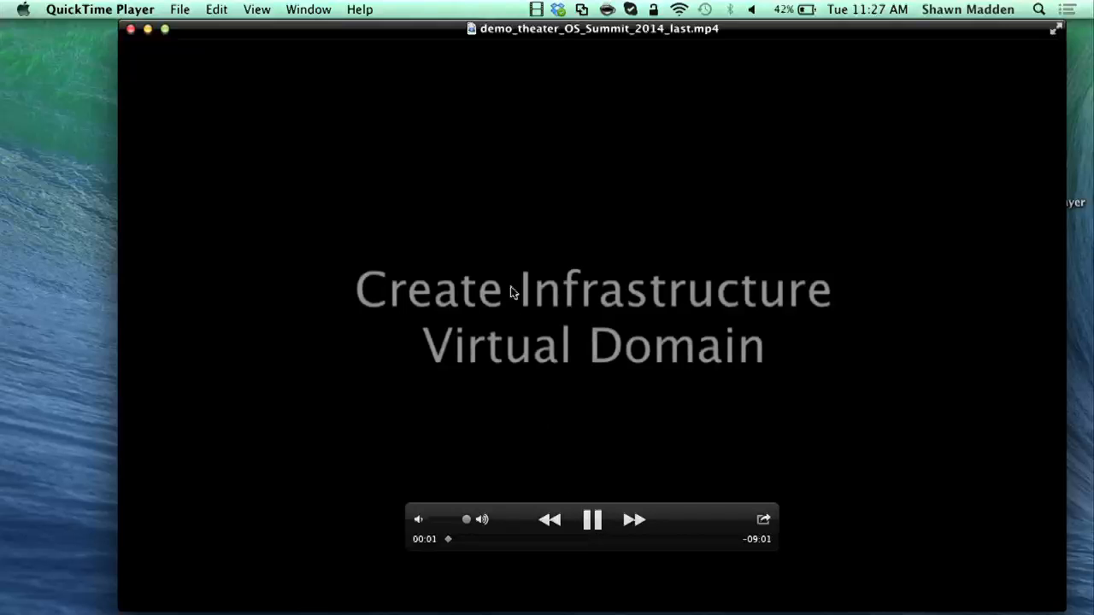